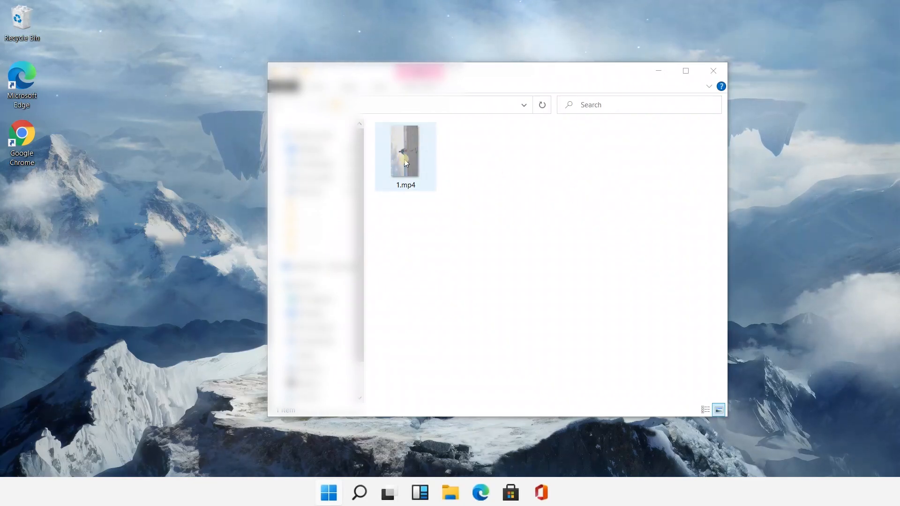
- Preview 1.mp4, then launch the Video editor app from Start search
{"action": "double_click", "coordinate": [405, 151]}
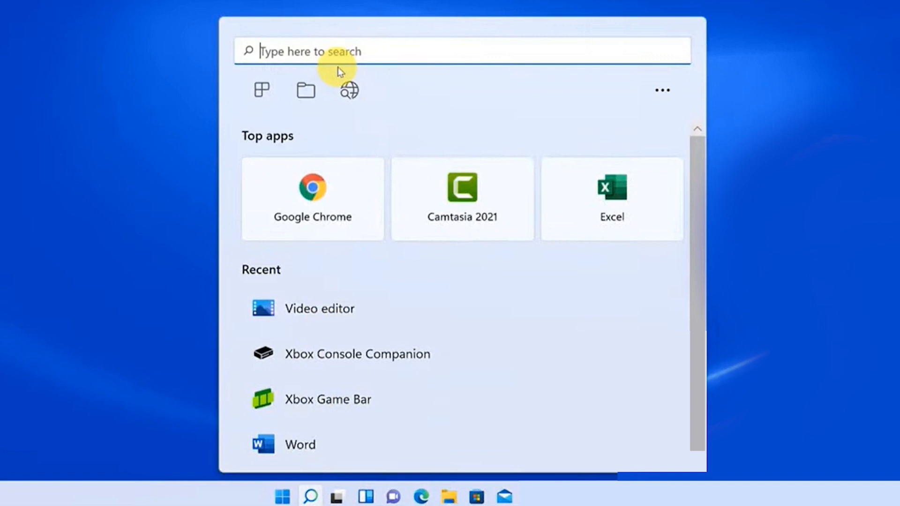
{"action": "type", "text": "video editor"}
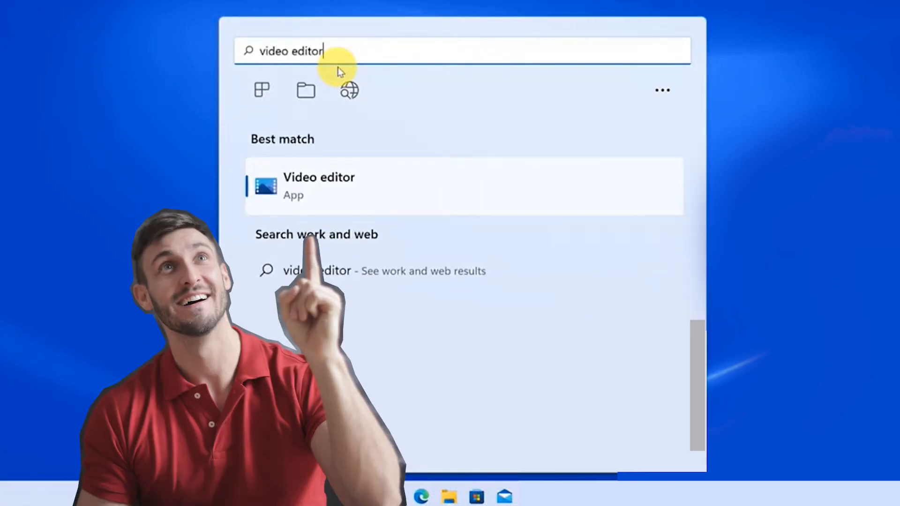
{"action": "left_click", "coordinate": [319, 185]}
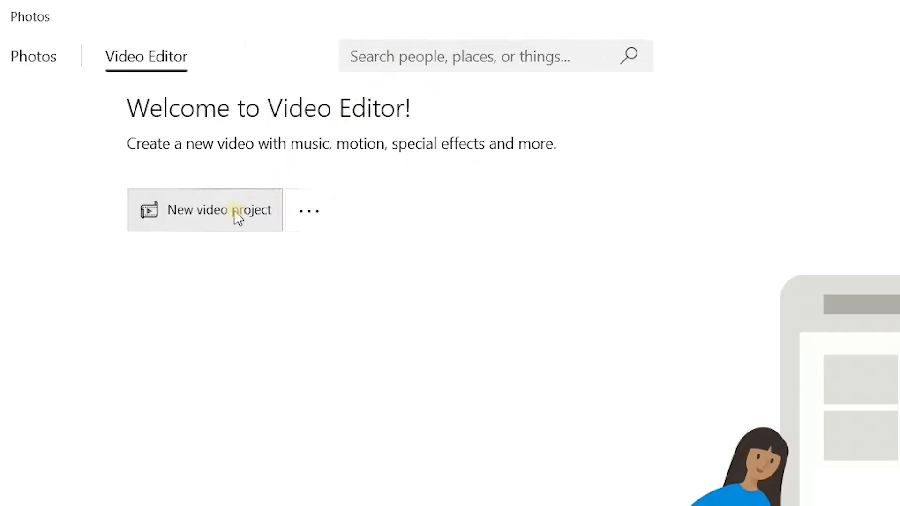
- Create a new video project with the beach clip and rotate it two quarter turns
{"action": "left_click", "coordinate": [205, 210]}
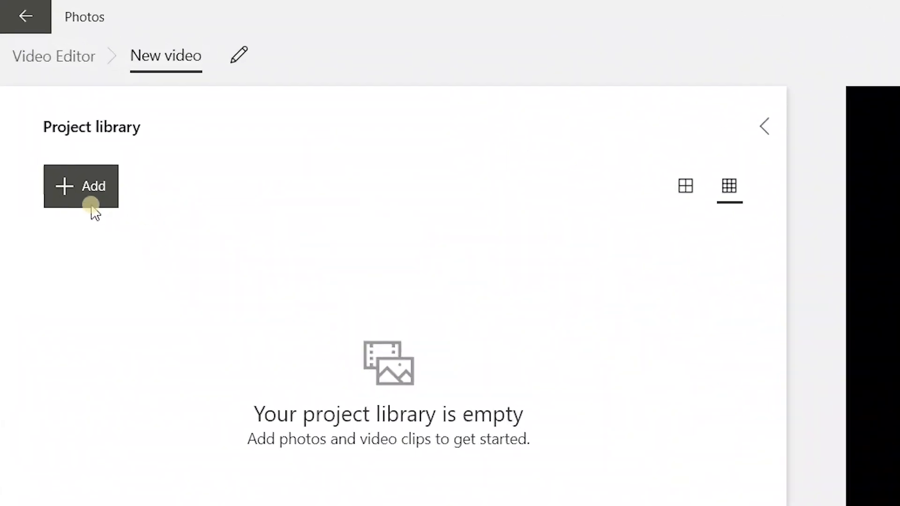
{"action": "left_click", "coordinate": [81, 186]}
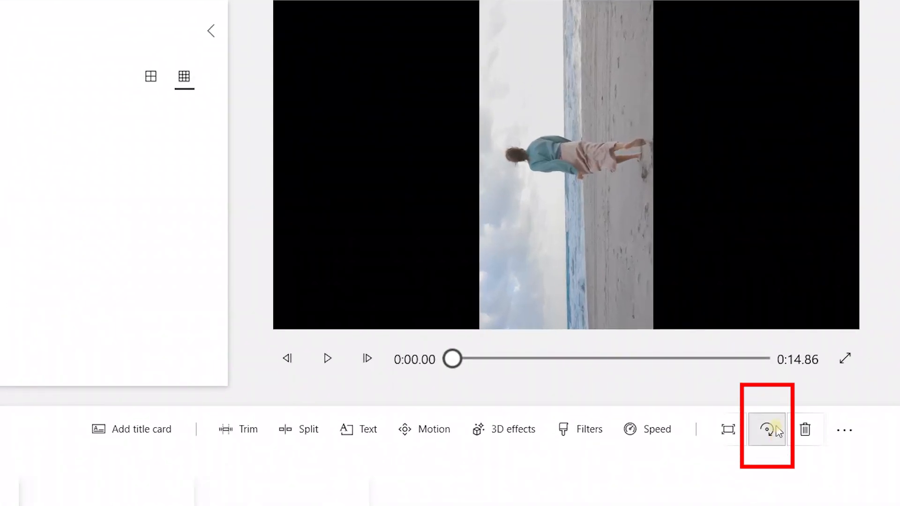
{"action": "left_click", "coordinate": [767, 430]}
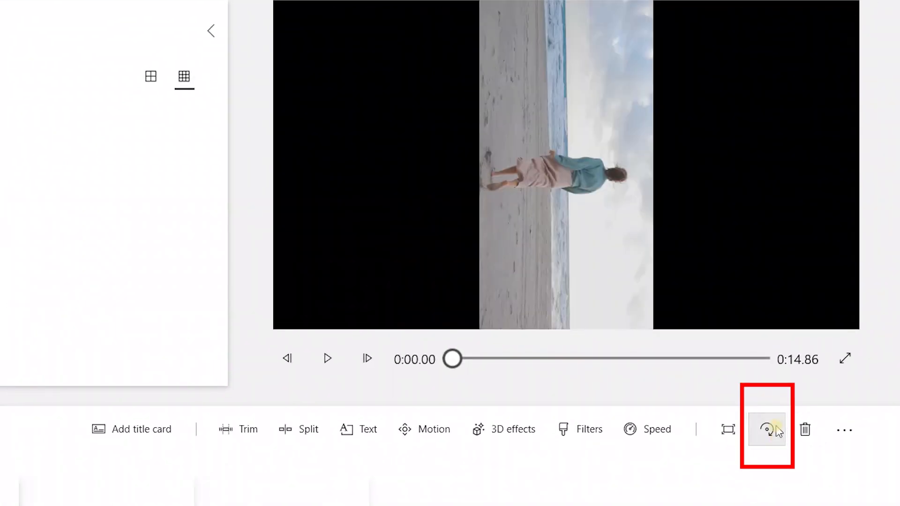
{"action": "left_click", "coordinate": [766, 430]}
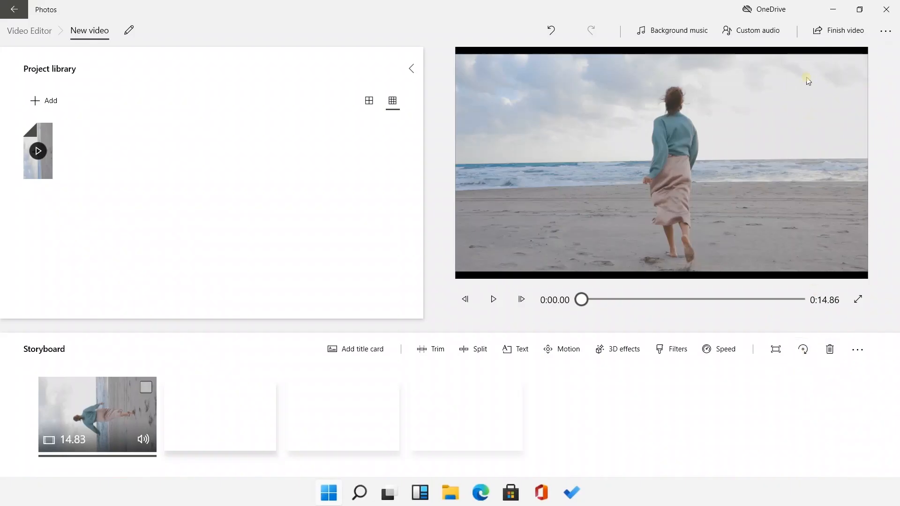
- Finish the video and export it at High 1080p quality
{"action": "left_click", "coordinate": [843, 30]}
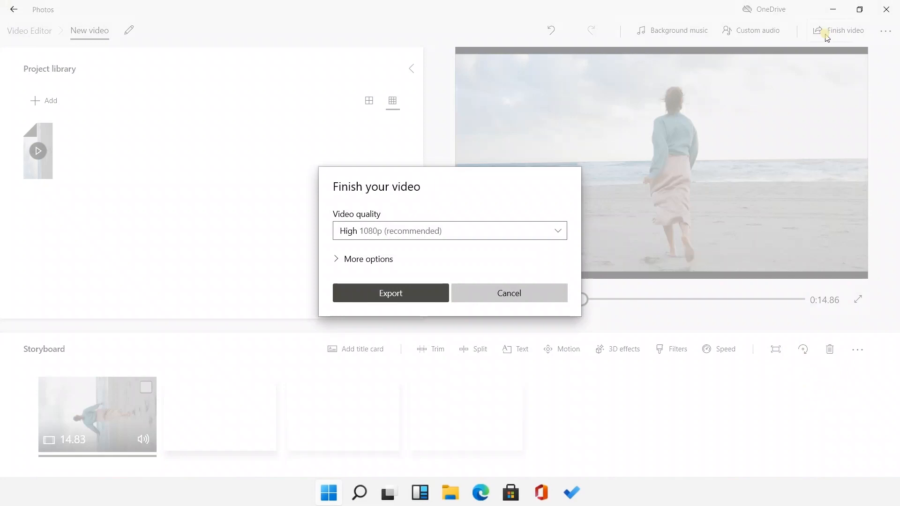
{"action": "mouse_move", "coordinate": [483, 256]}
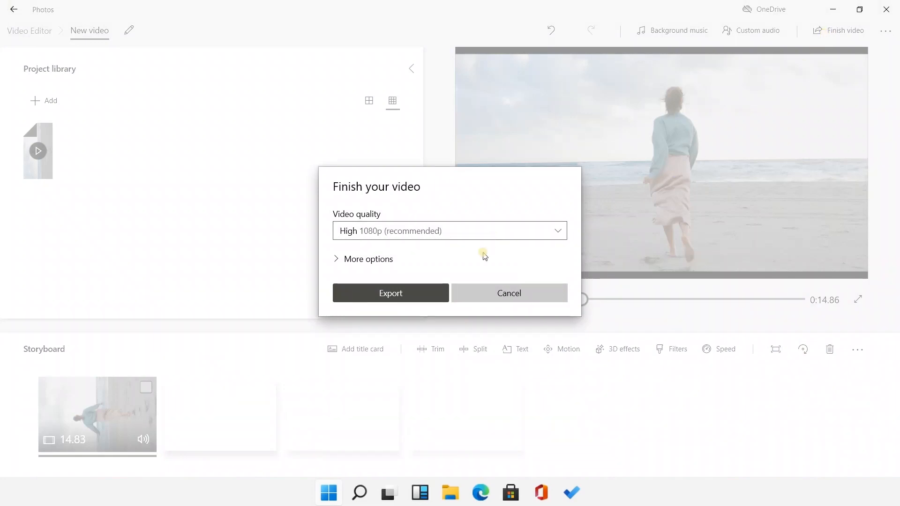
{"action": "left_click", "coordinate": [390, 292]}
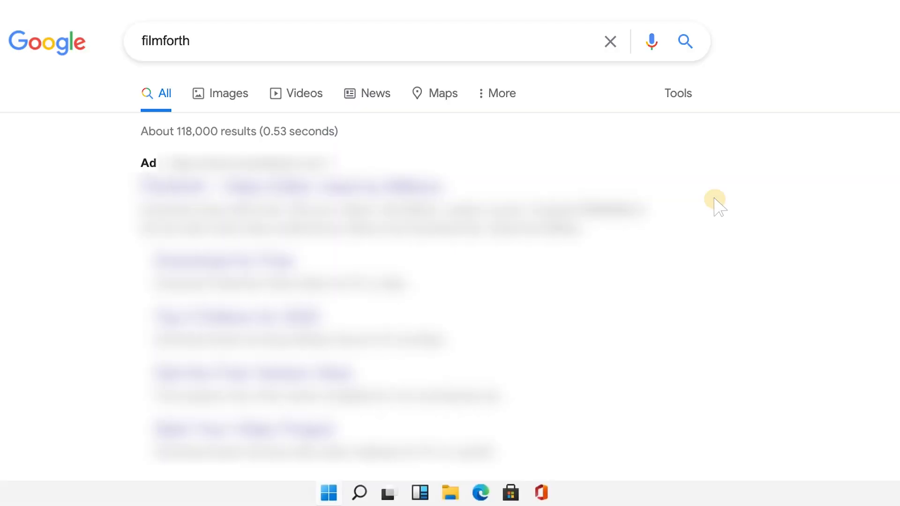
- Open the ioforth.com FilmForth page from the results and start the free download
{"action": "scroll", "scroll_direction": "down", "scroll_amount": 3}
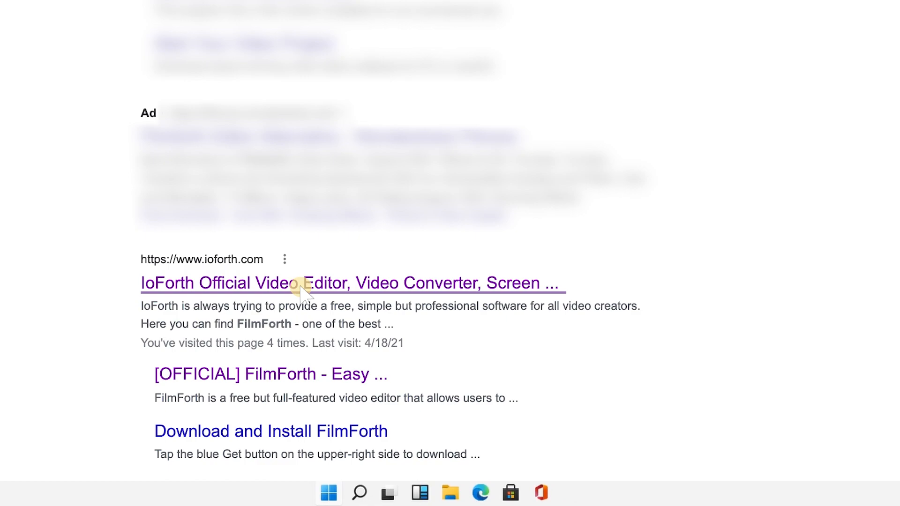
{"action": "left_click", "coordinate": [350, 282]}
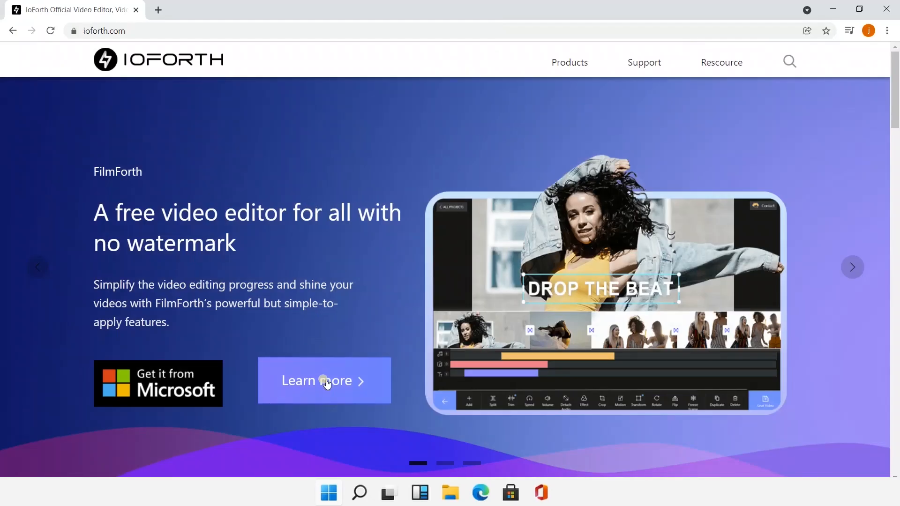
{"action": "left_click", "coordinate": [324, 380]}
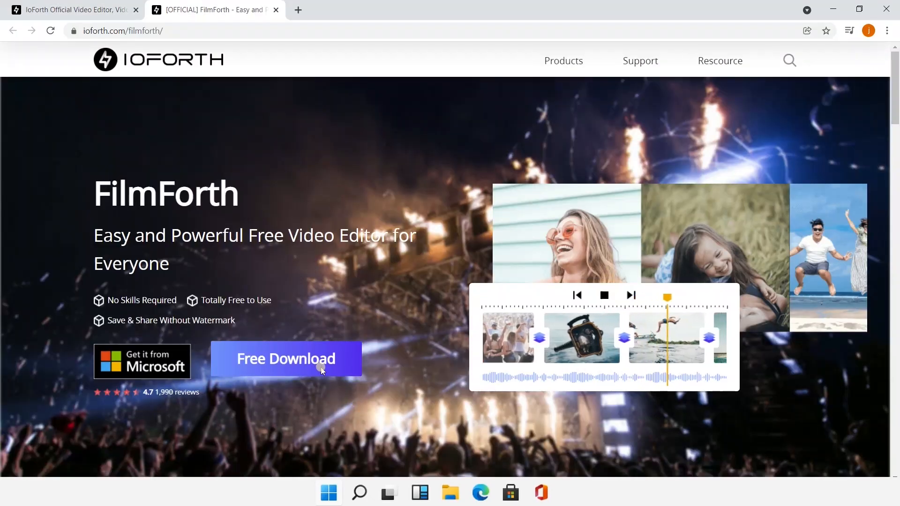
{"action": "left_click", "coordinate": [142, 361]}
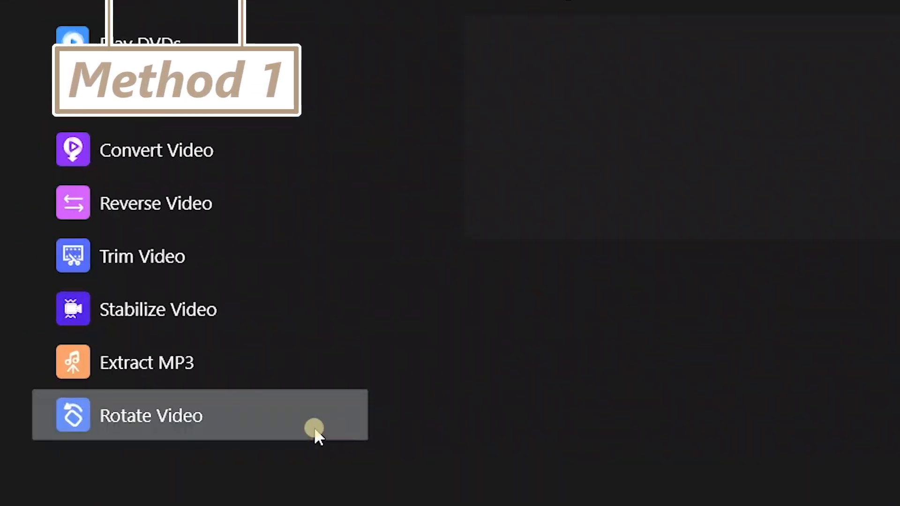
- Load the beach clip in Rotate Video, turn it two quarter turns, and open Save Video
{"action": "left_click", "coordinate": [151, 416]}
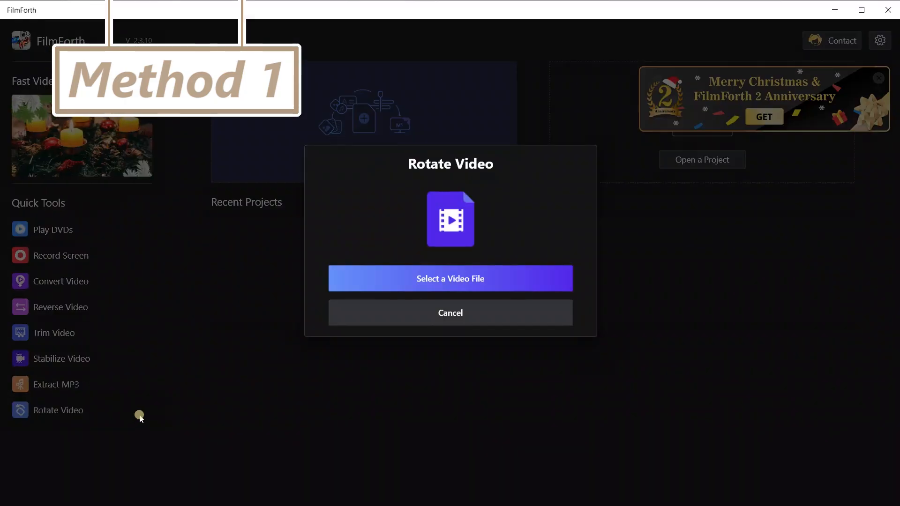
{"action": "left_click", "coordinate": [450, 278]}
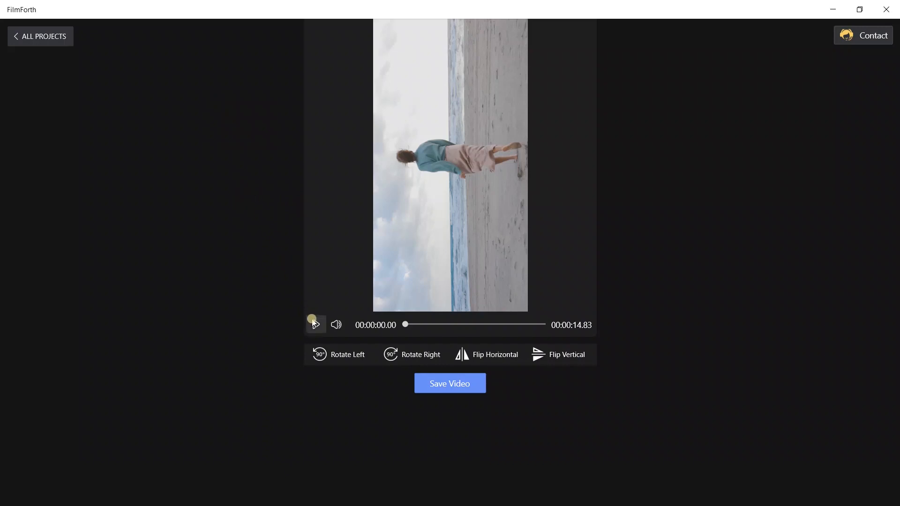
{"action": "left_click", "coordinate": [339, 354]}
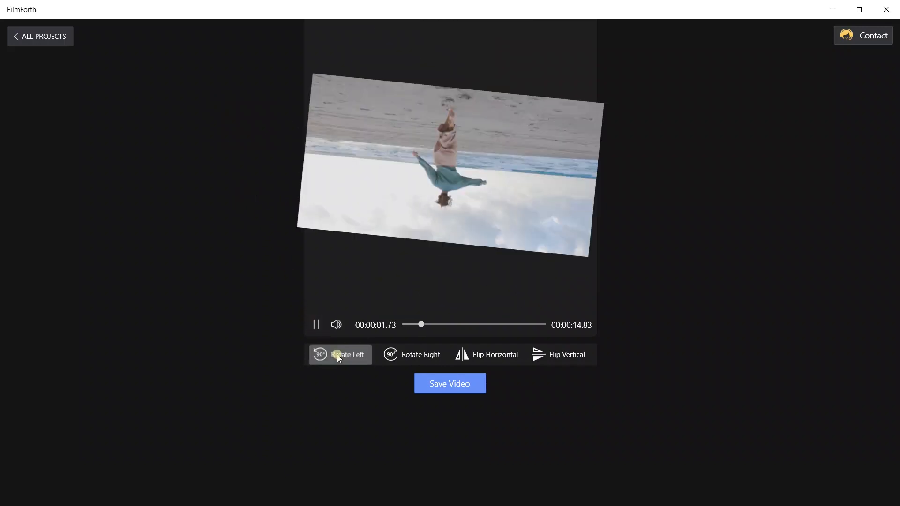
{"action": "left_click", "coordinate": [412, 354]}
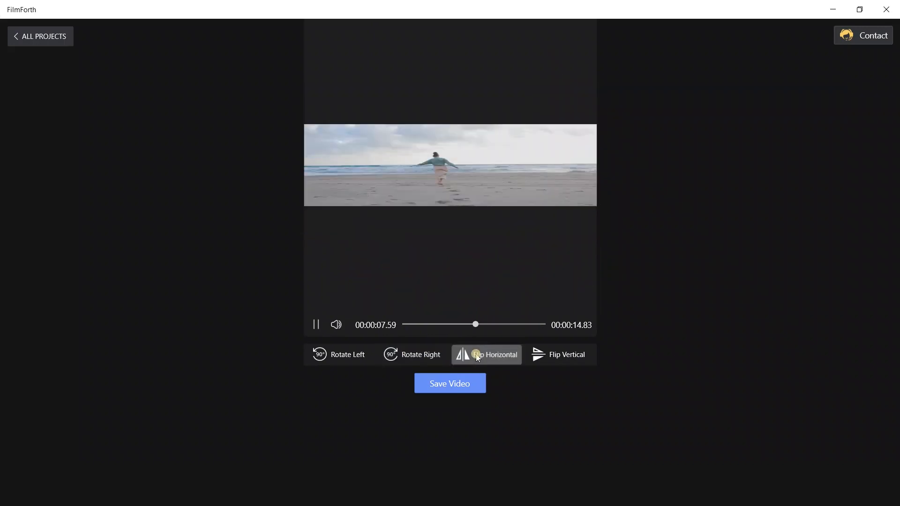
{"action": "left_click", "coordinate": [449, 383]}
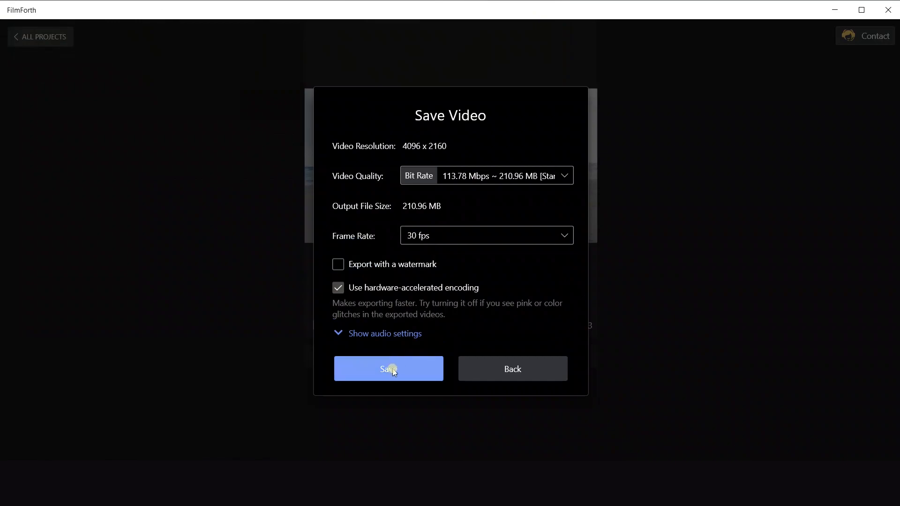
- Save the rotated clip as 2.mp4 and open it in File Explorer to review
{"action": "left_click", "coordinate": [389, 368]}
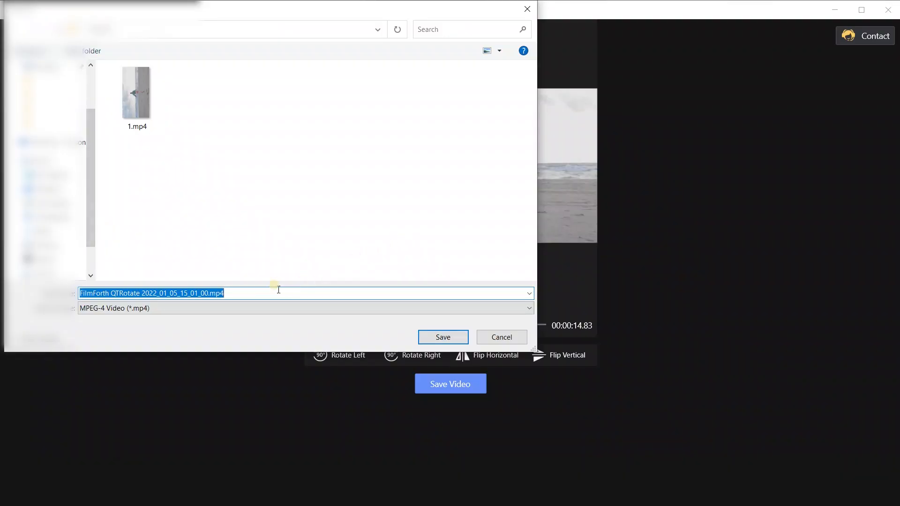
{"action": "type", "text": "2"}
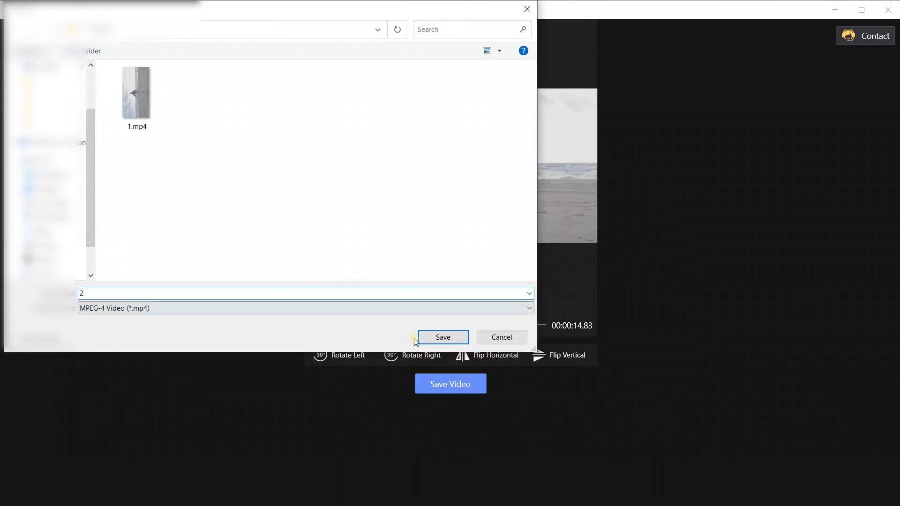
{"action": "left_click", "coordinate": [442, 336]}
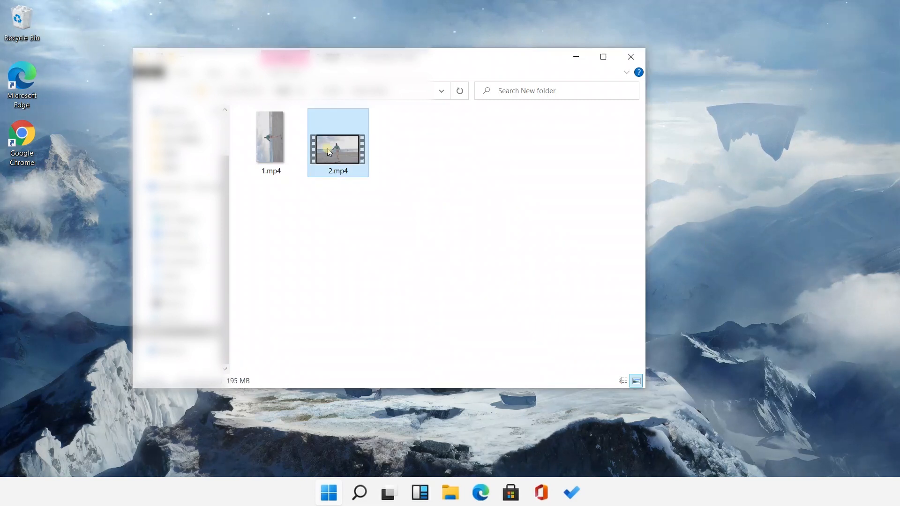
{"action": "double_click", "coordinate": [338, 142]}
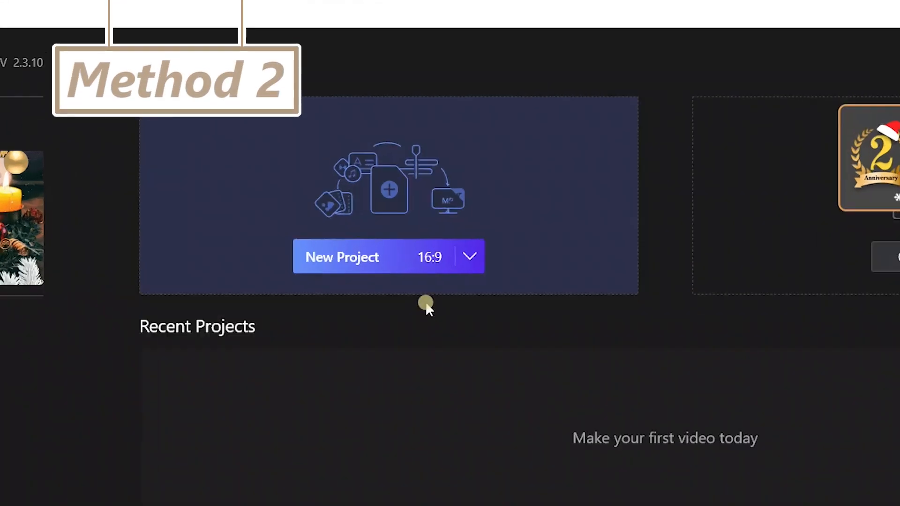
- In a new project, rotate the beach clip upright and set Transform to Full
{"action": "left_click", "coordinate": [342, 256]}
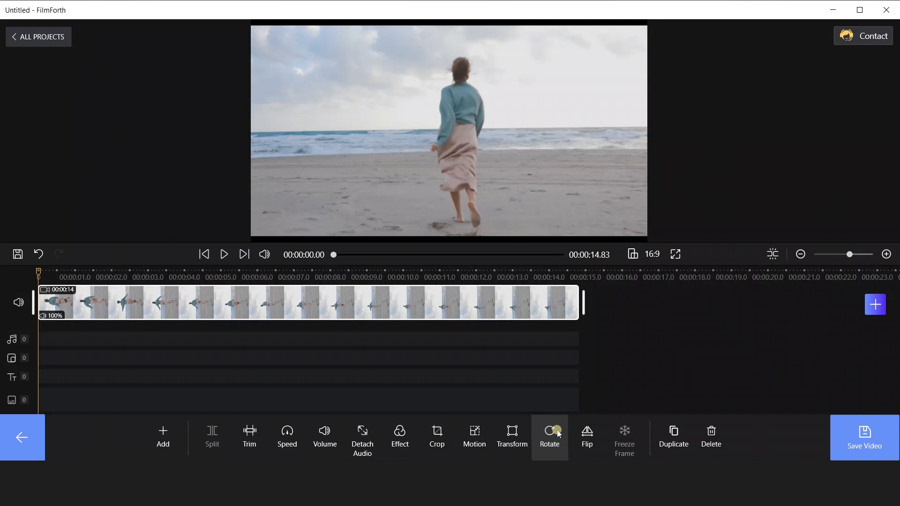
{"action": "left_click", "coordinate": [224, 254]}
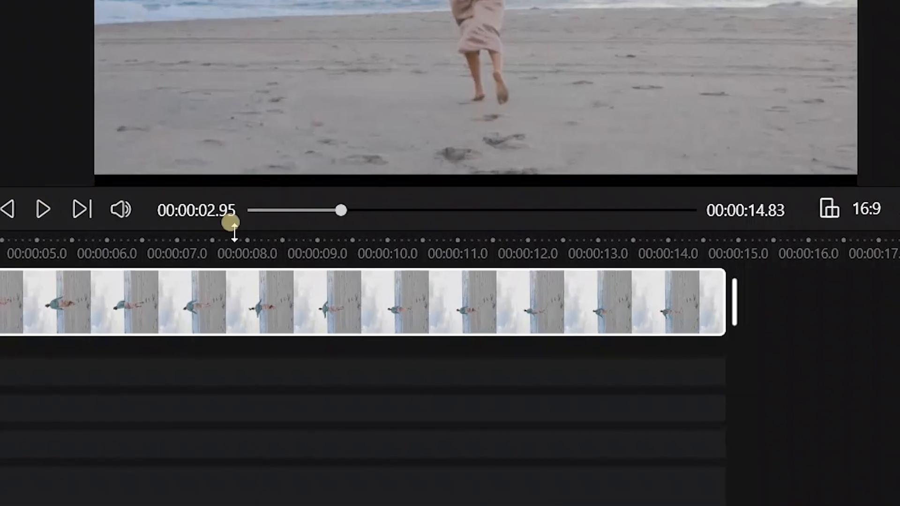
{"action": "left_click", "coordinate": [511, 436]}
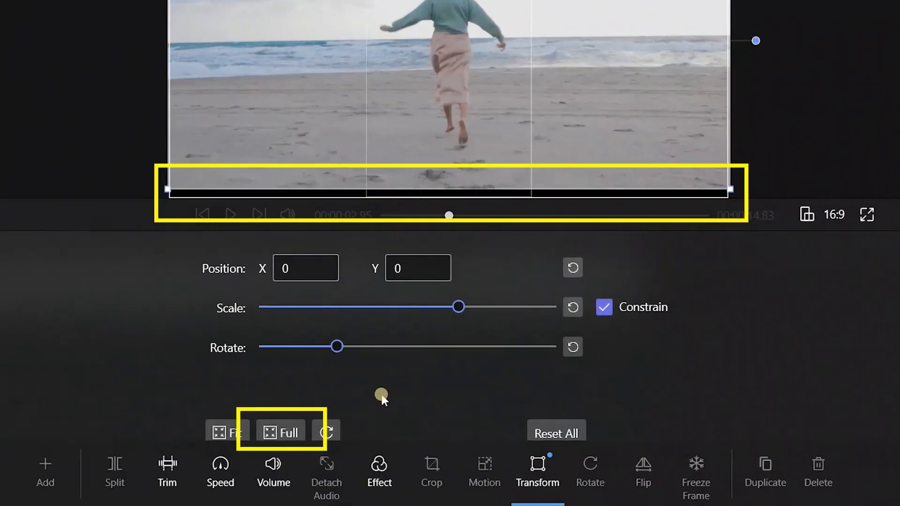
{"action": "left_click", "coordinate": [288, 433]}
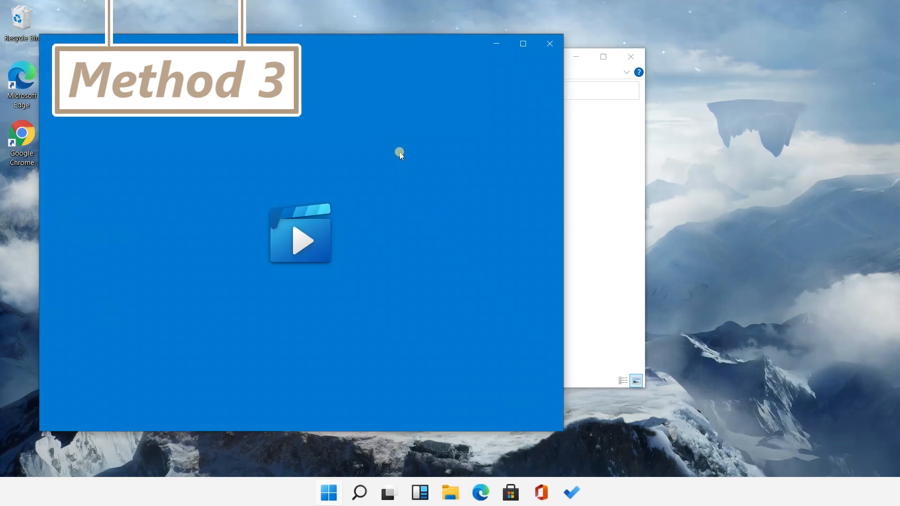
- Drag the Transform Rotate slider until the arcade columns and arches stand level
{"action": "left_click", "coordinate": [300, 238]}
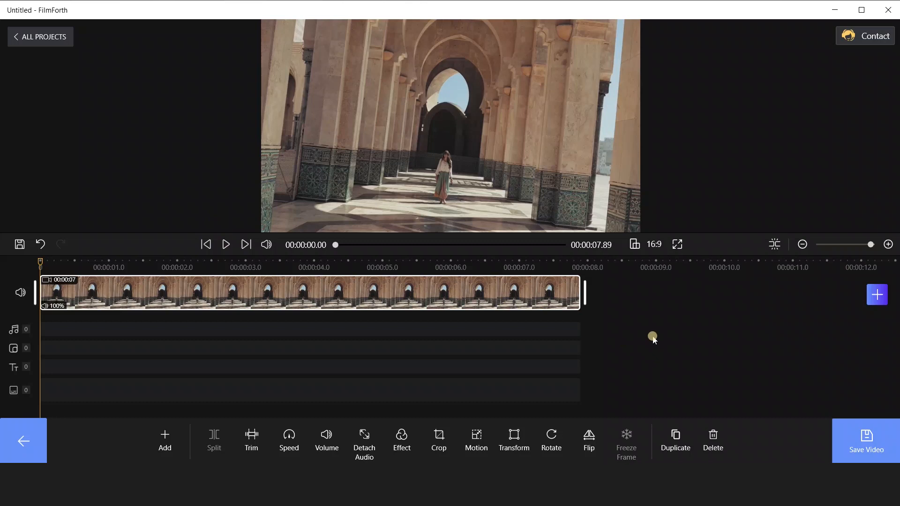
{"action": "left_click", "coordinate": [514, 442]}
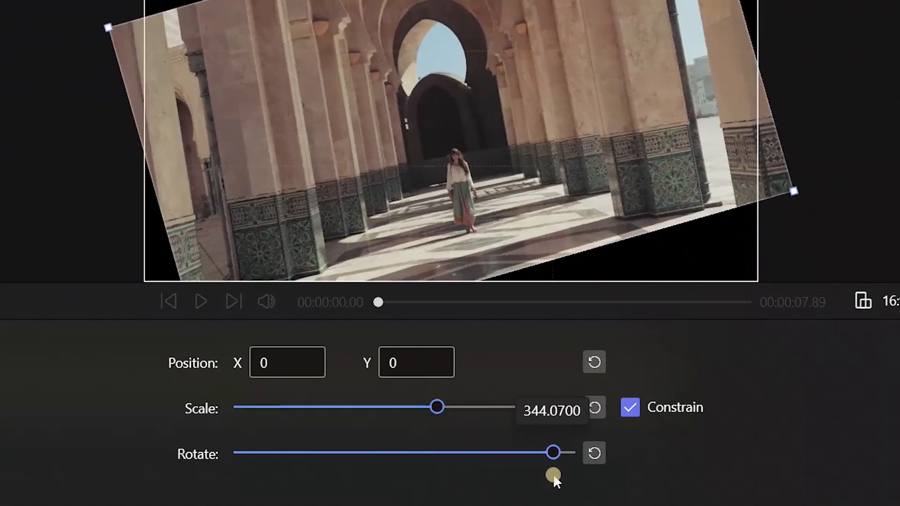
{"action": "left_click_drag", "start_coordinate": [552, 452], "coordinate": [564, 453]}
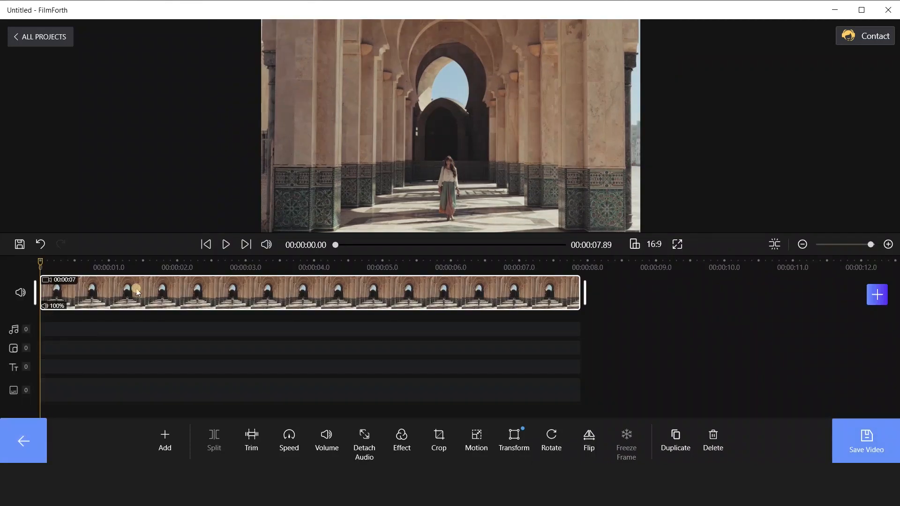
- Select the arcade clip and save the video at 1080P resolution
{"action": "left_click", "coordinate": [226, 244]}
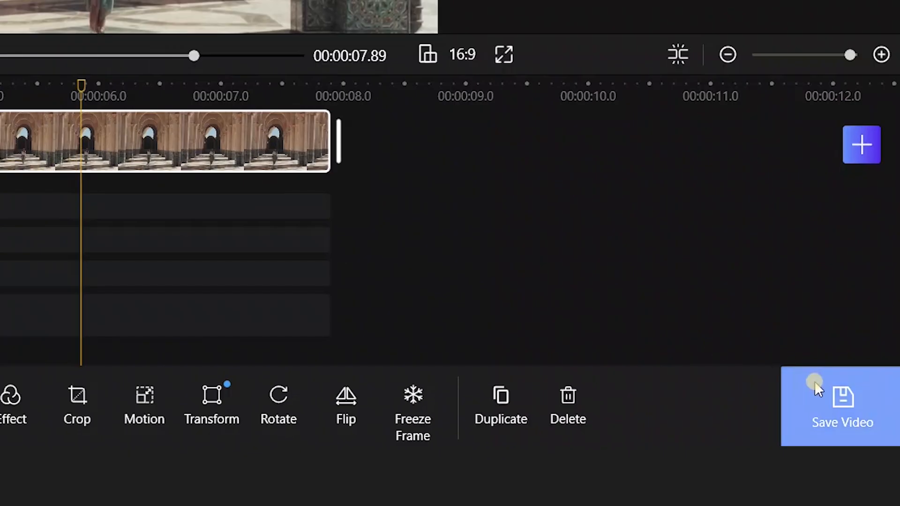
{"action": "left_click", "coordinate": [841, 407]}
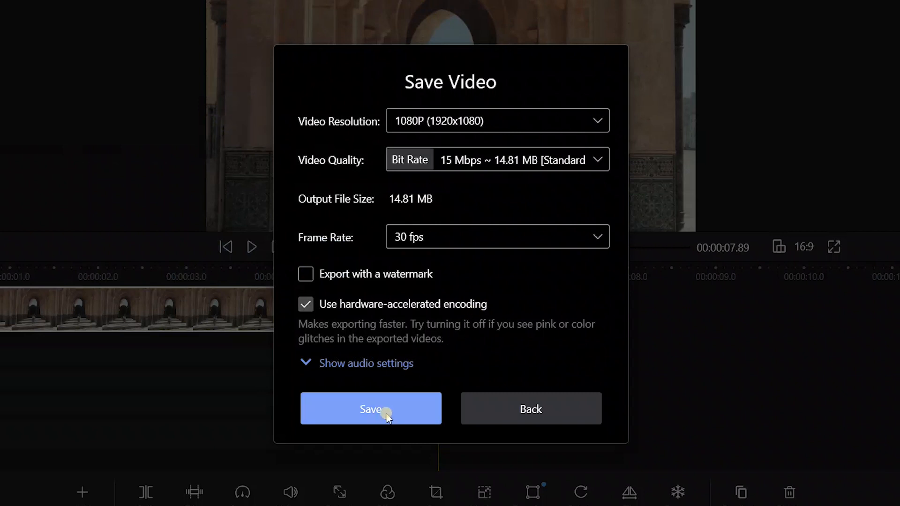
{"action": "left_click", "coordinate": [371, 408]}
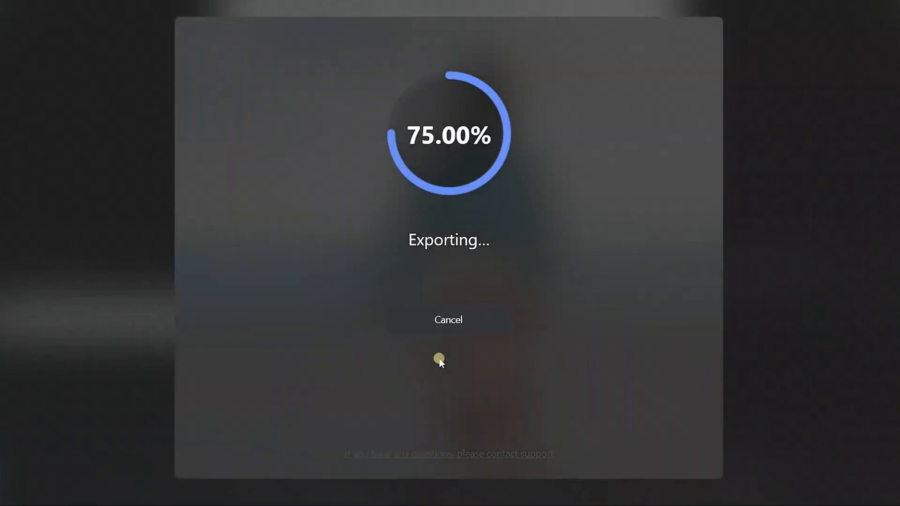